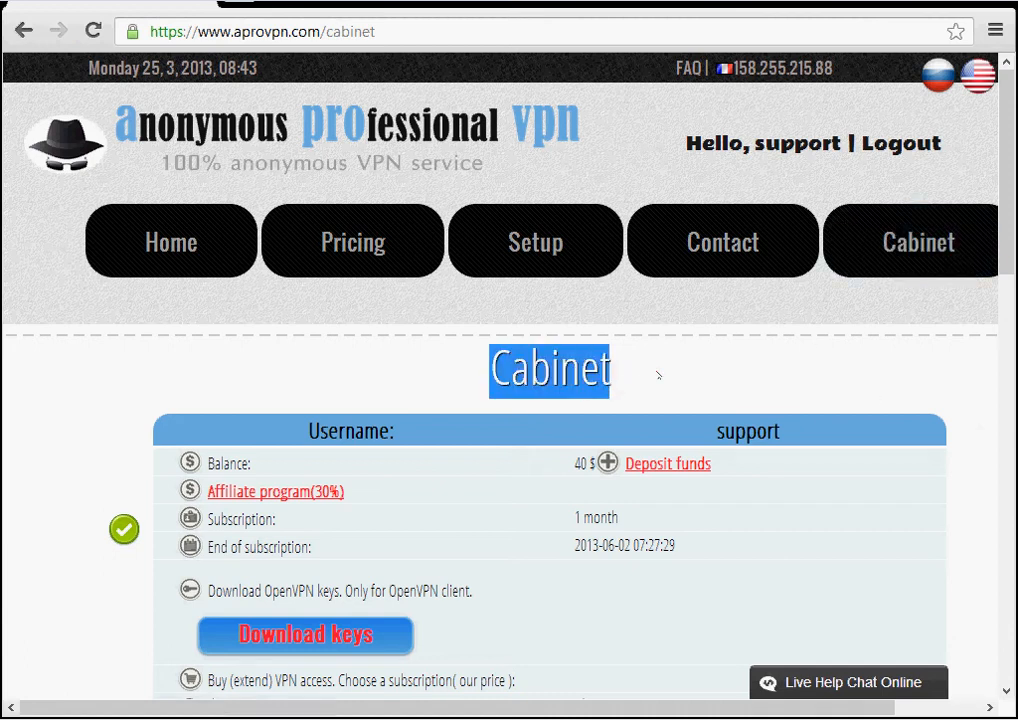
# Scroll to the PPTP Servers table and copy the Brazil host bz.aprovpn.com
pyautogui.scroll(-3)
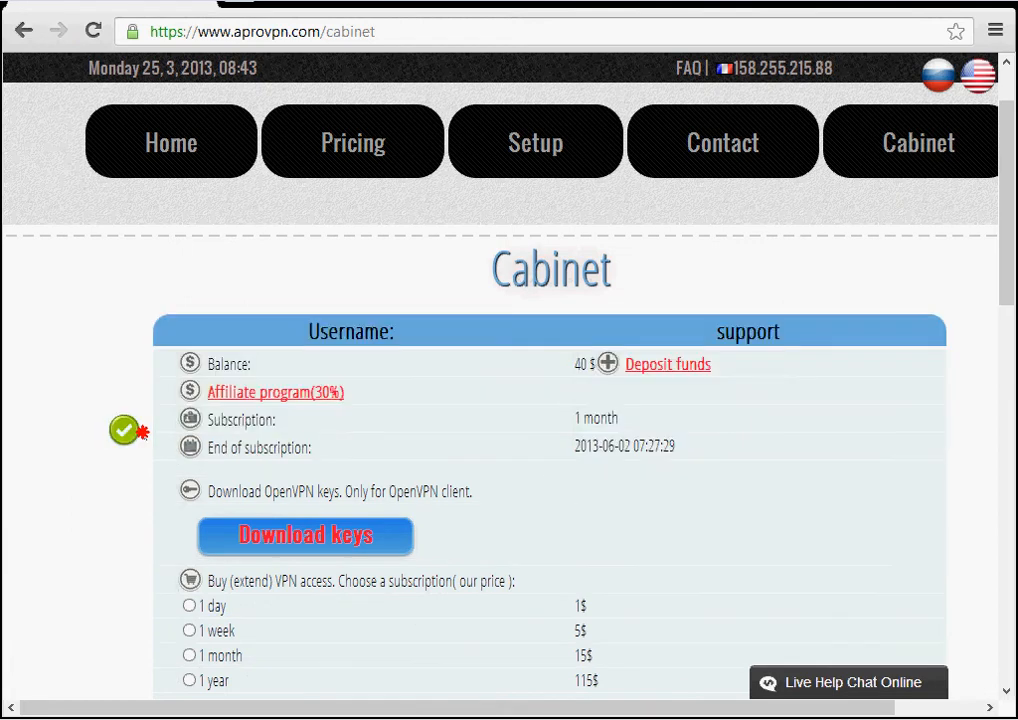
pyautogui.scroll(-3)
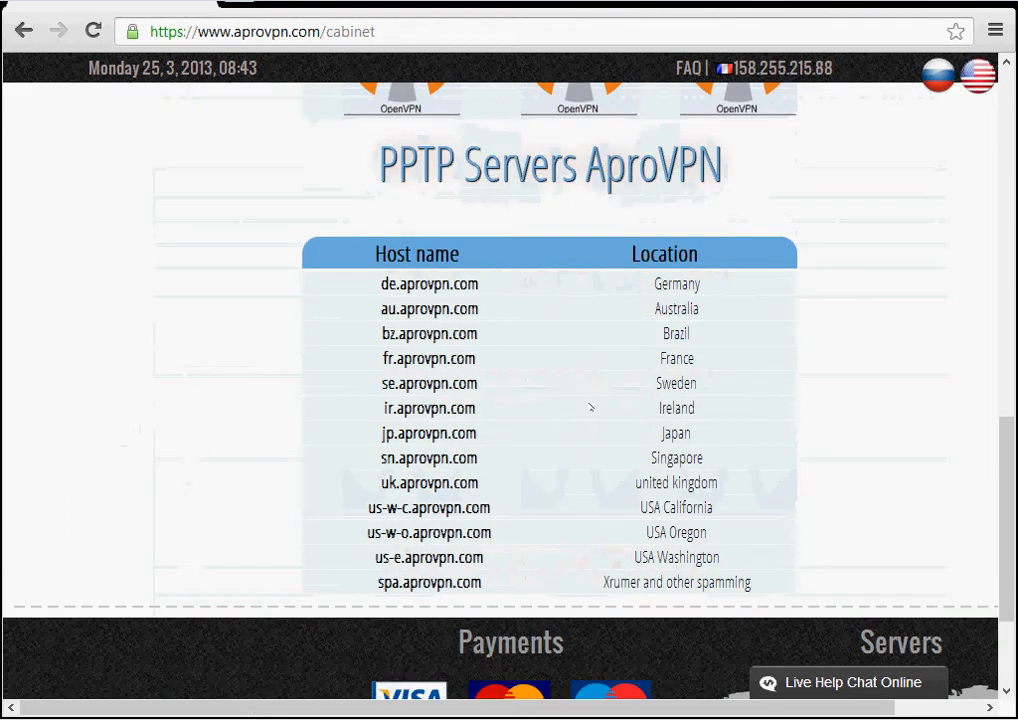
pyautogui.moveTo(615, 219)
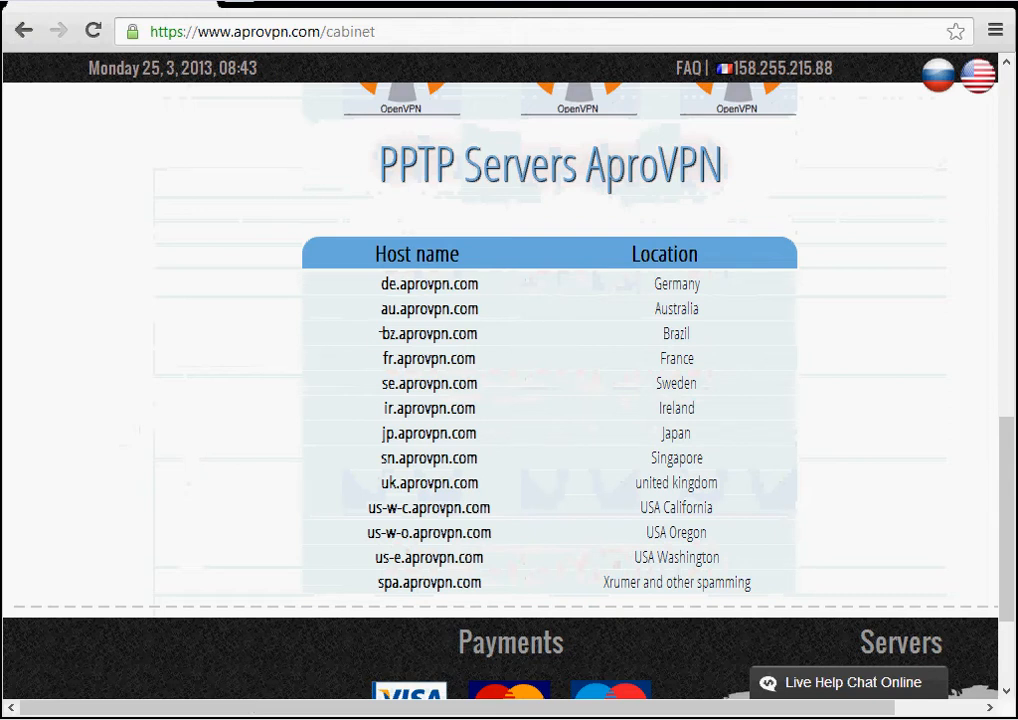
pyautogui.rightClick(428, 333)
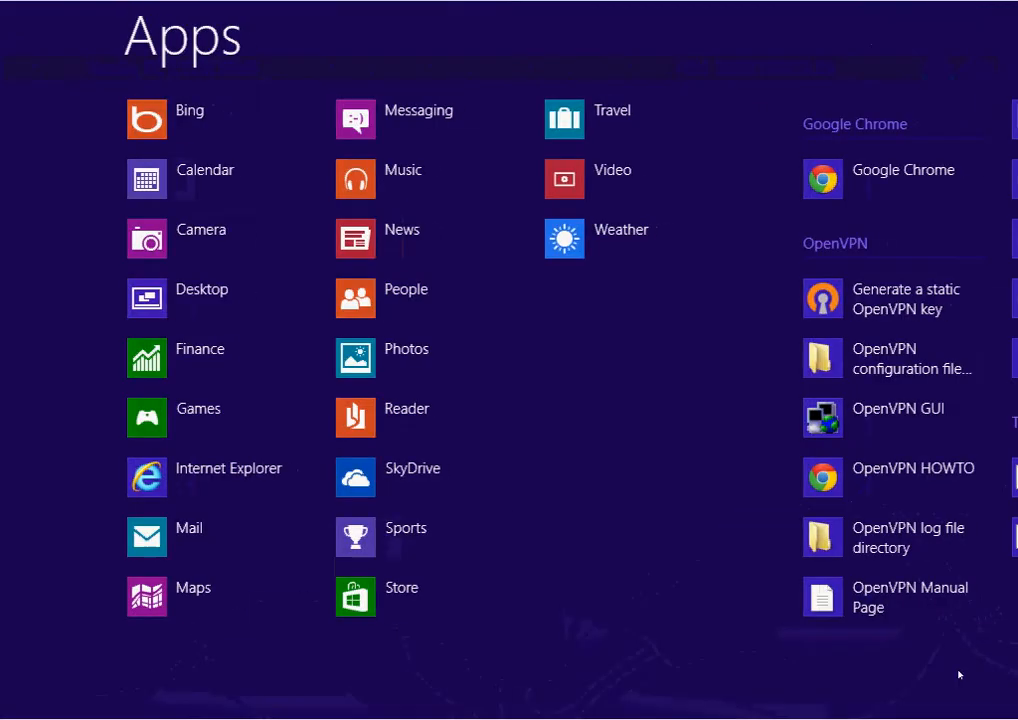
# Open Control Panel from the Windows System group on the Apps screen
pyautogui.hscroll(3)
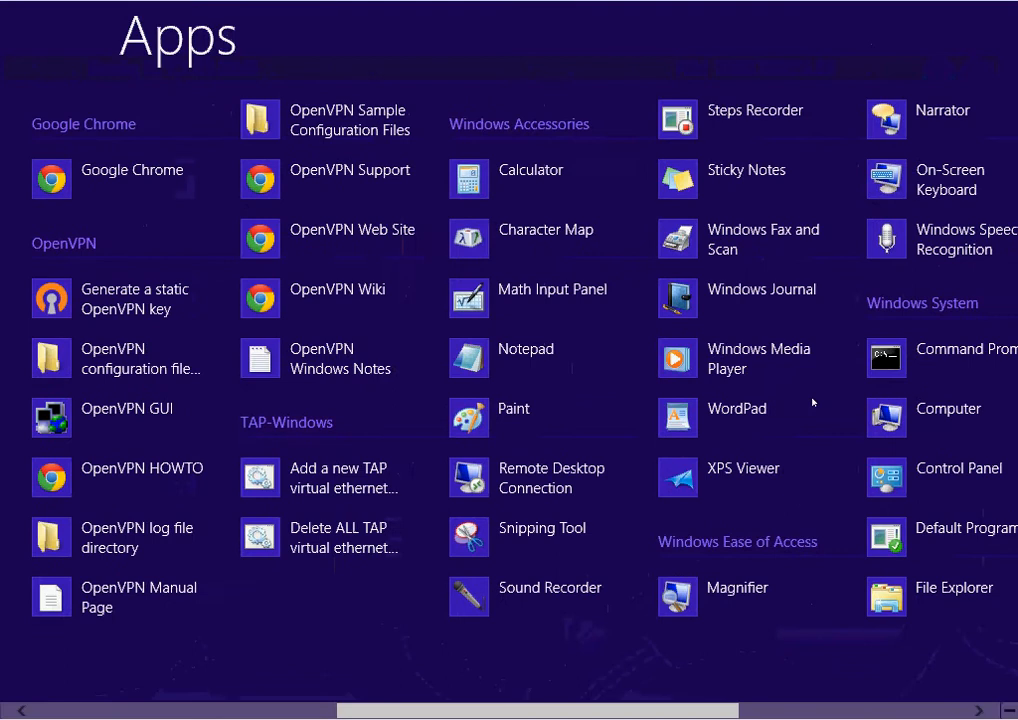
pyautogui.hscroll(3)
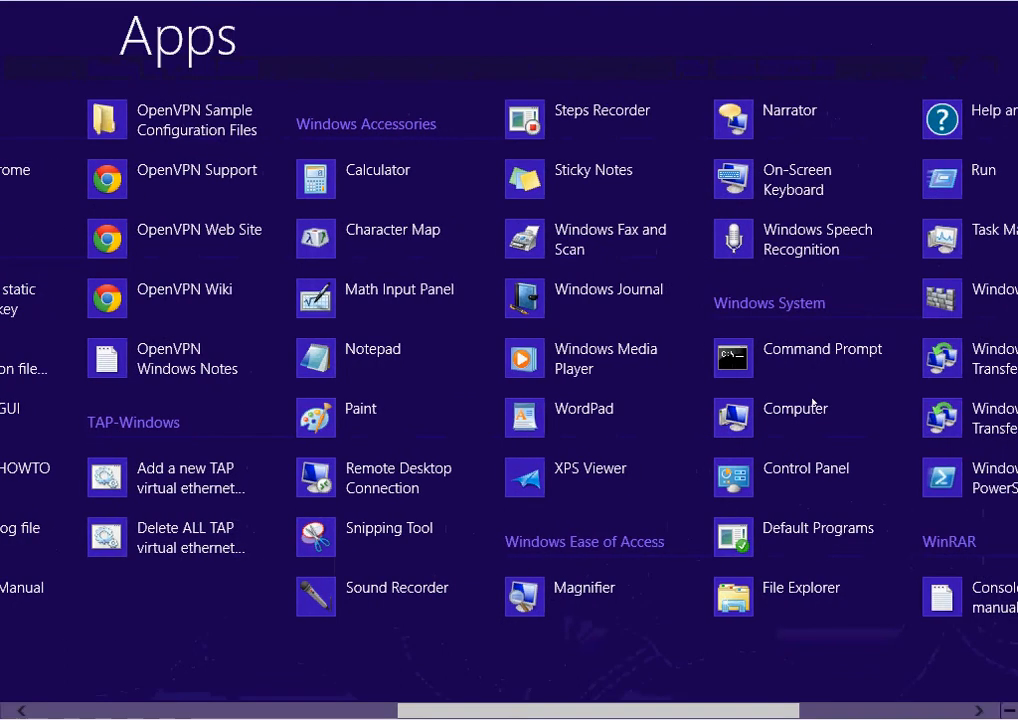
pyautogui.click(805, 468)
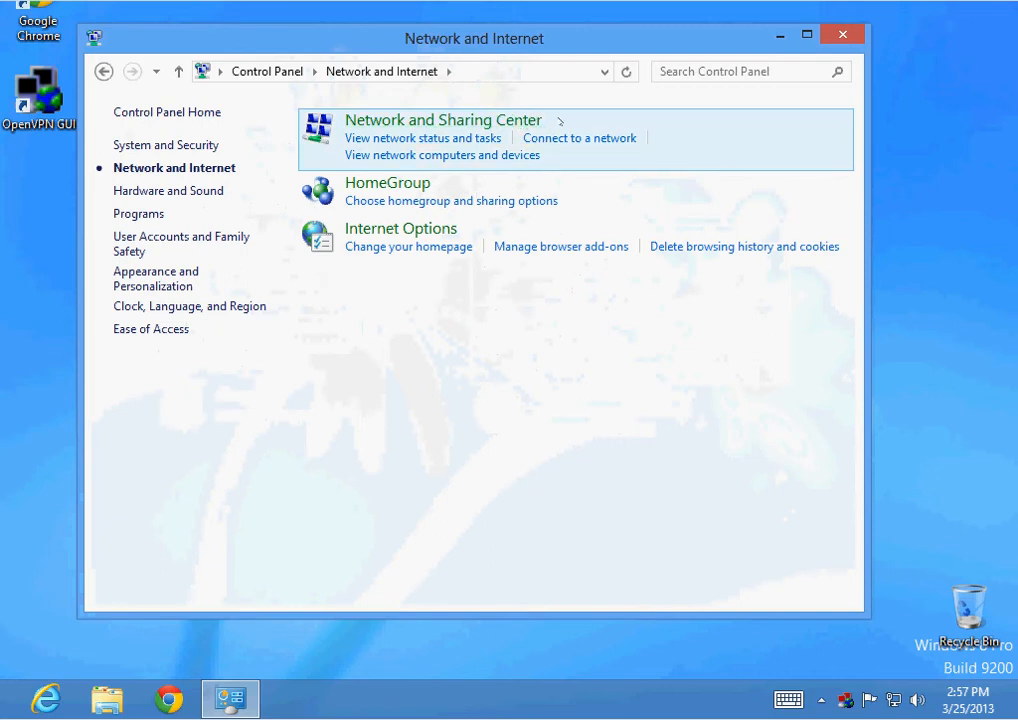
# Set up a workplace VPN to bz.aprovpn.com named AProVPN in Network and Sharing Center
pyautogui.click(443, 119)
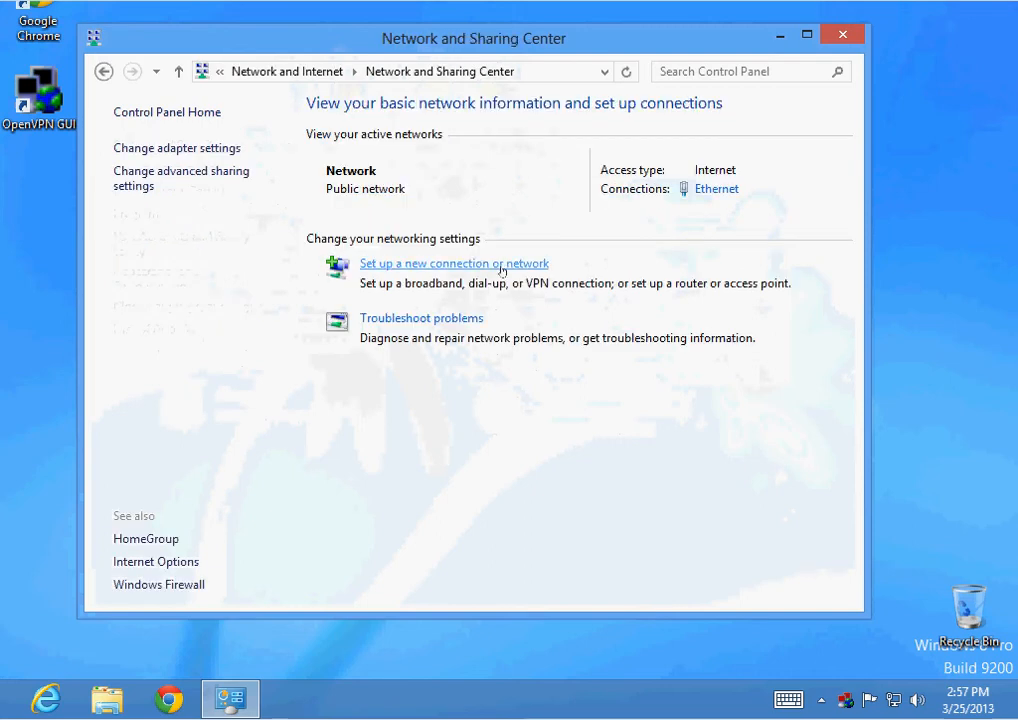
pyautogui.click(453, 263)
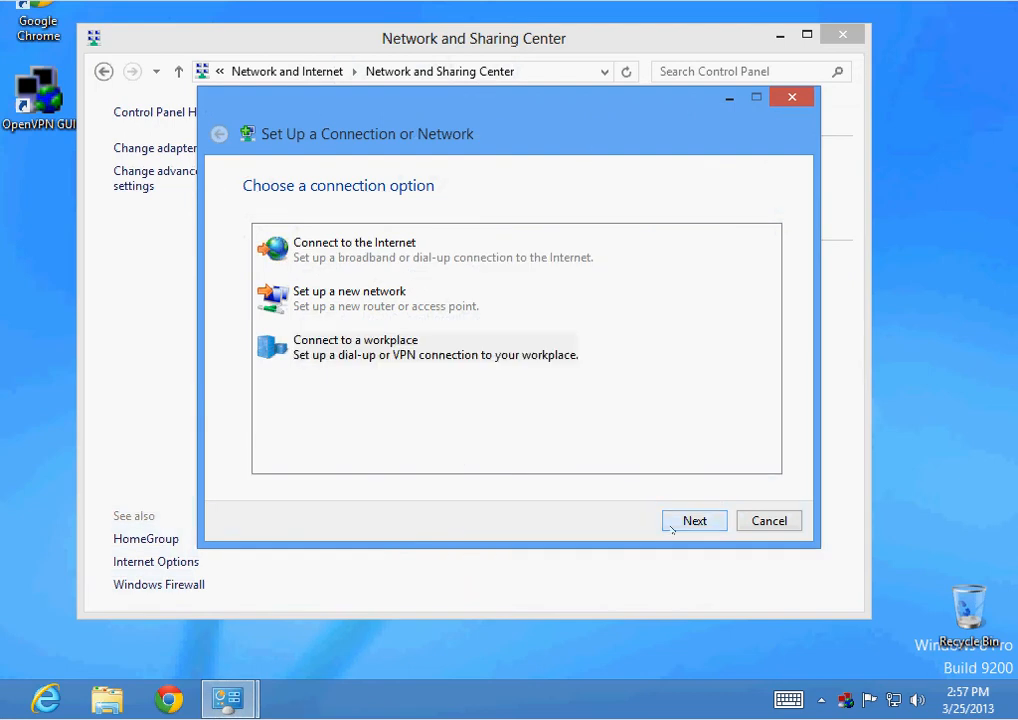
pyautogui.click(694, 520)
pyautogui.write('A')
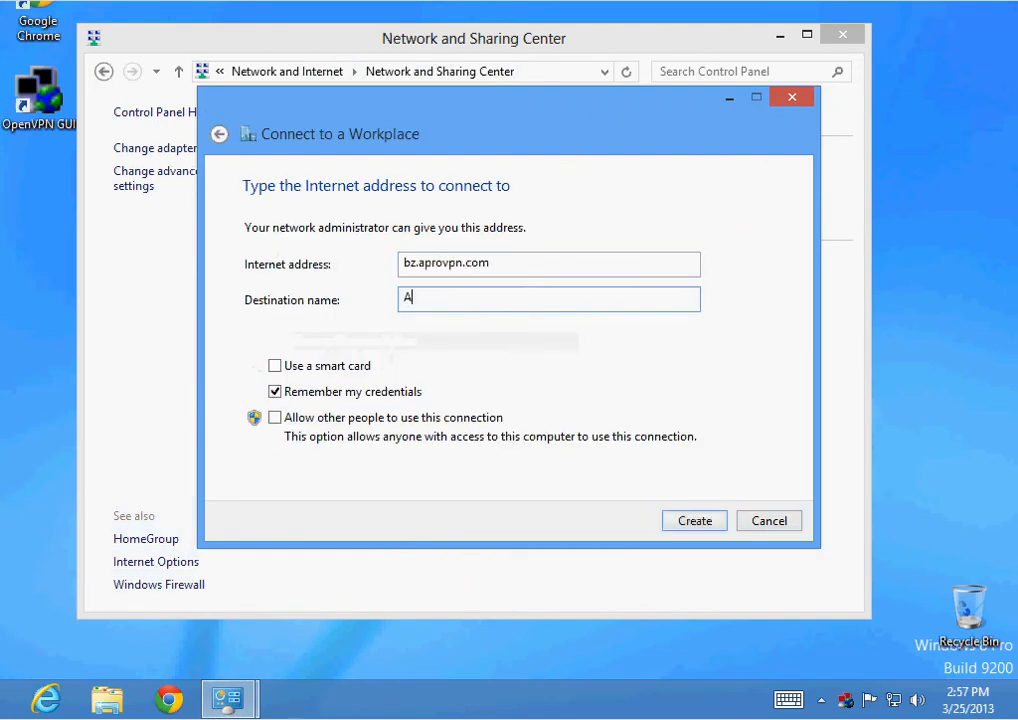
pyautogui.write('ProVPN')
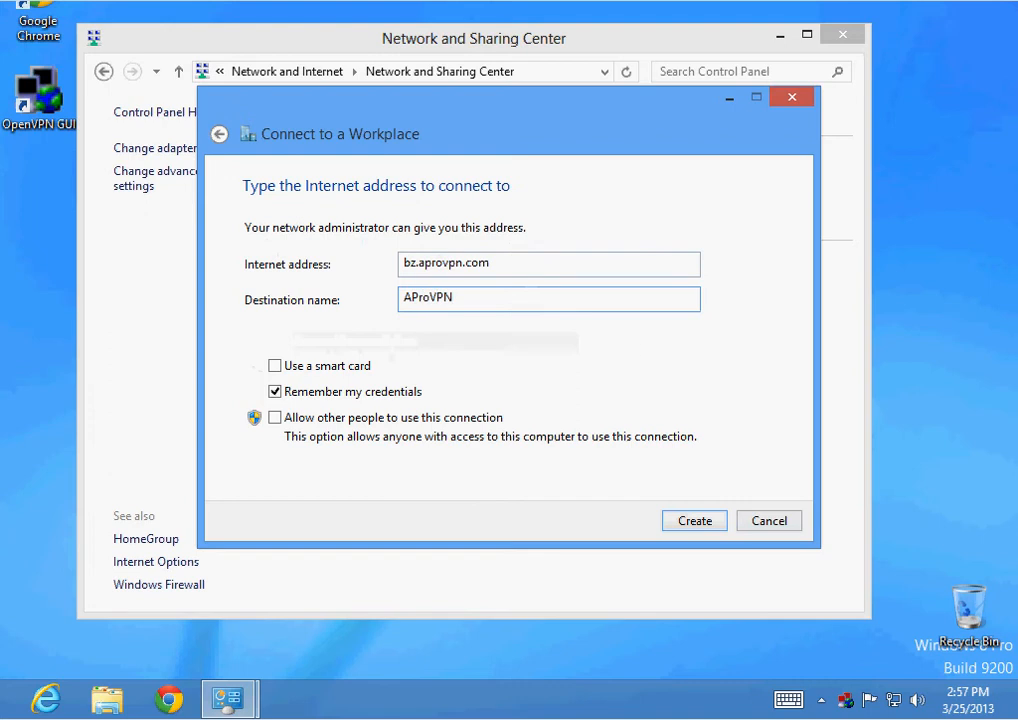
pyautogui.click(693, 520)
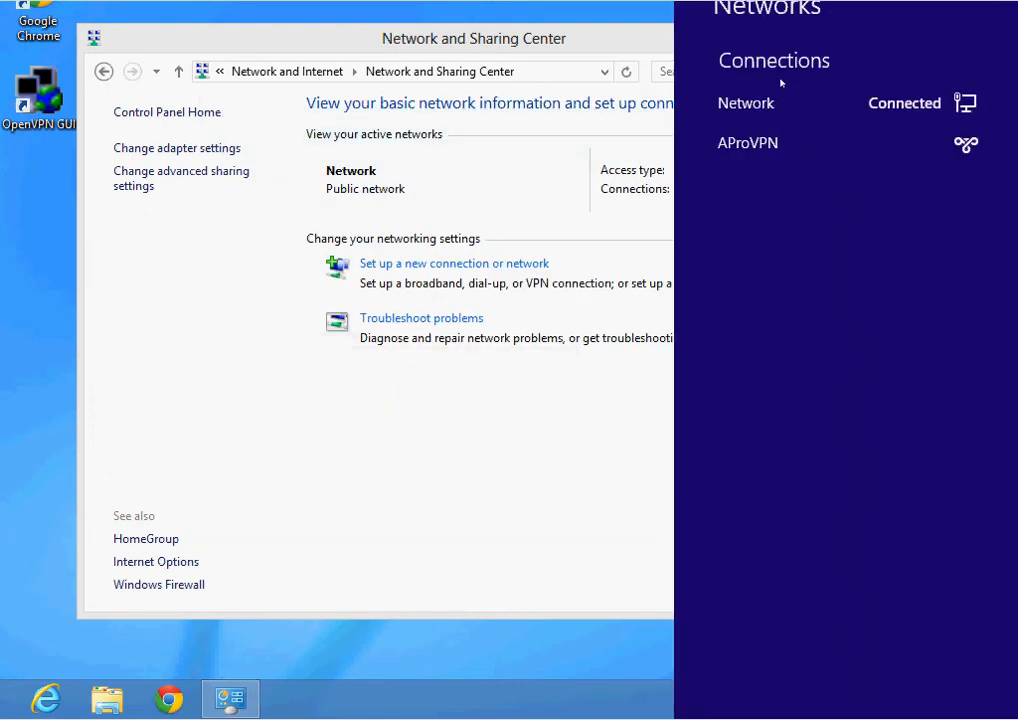
# Connect AProVPN from the Networks charm, entering the VPN password
pyautogui.click(747, 142)
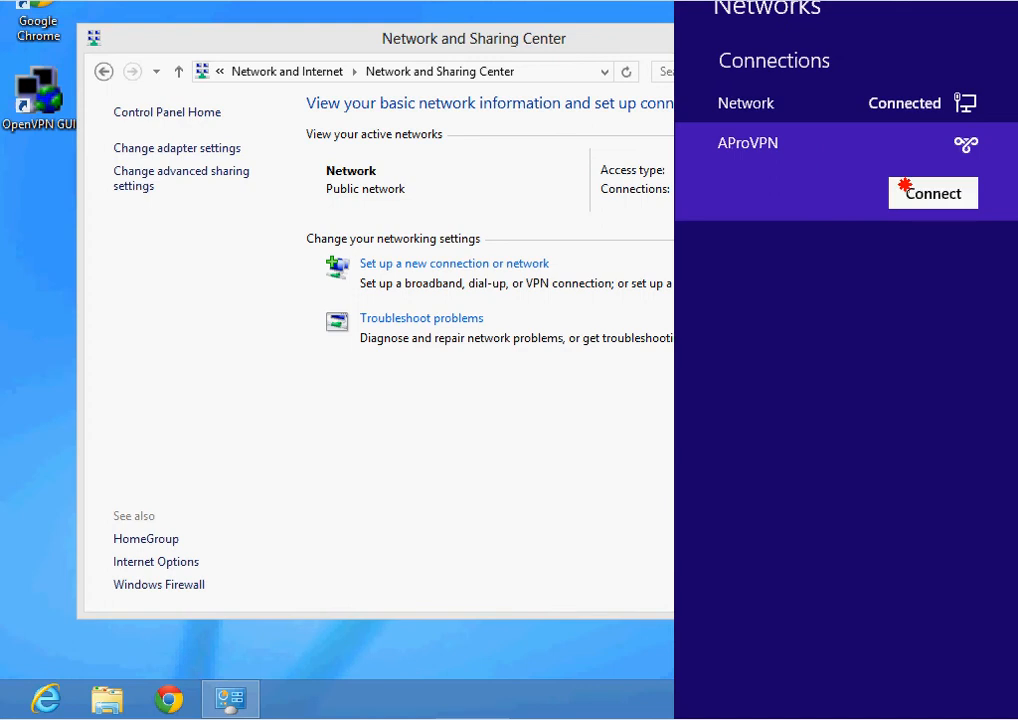
pyautogui.write('sy')
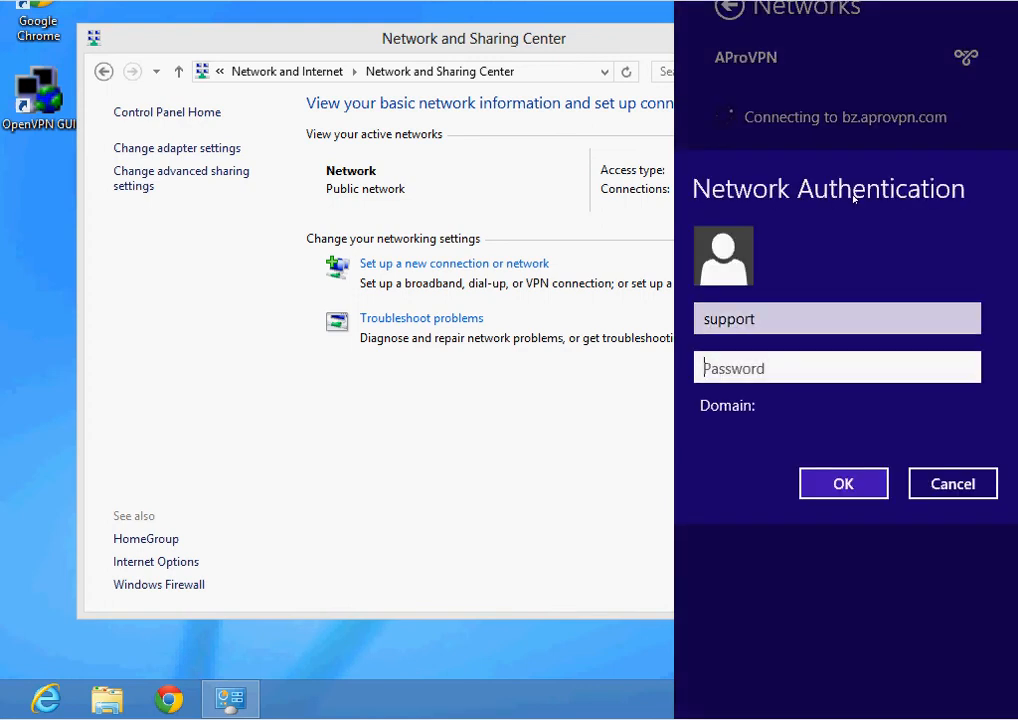
pyautogui.click(843, 483)
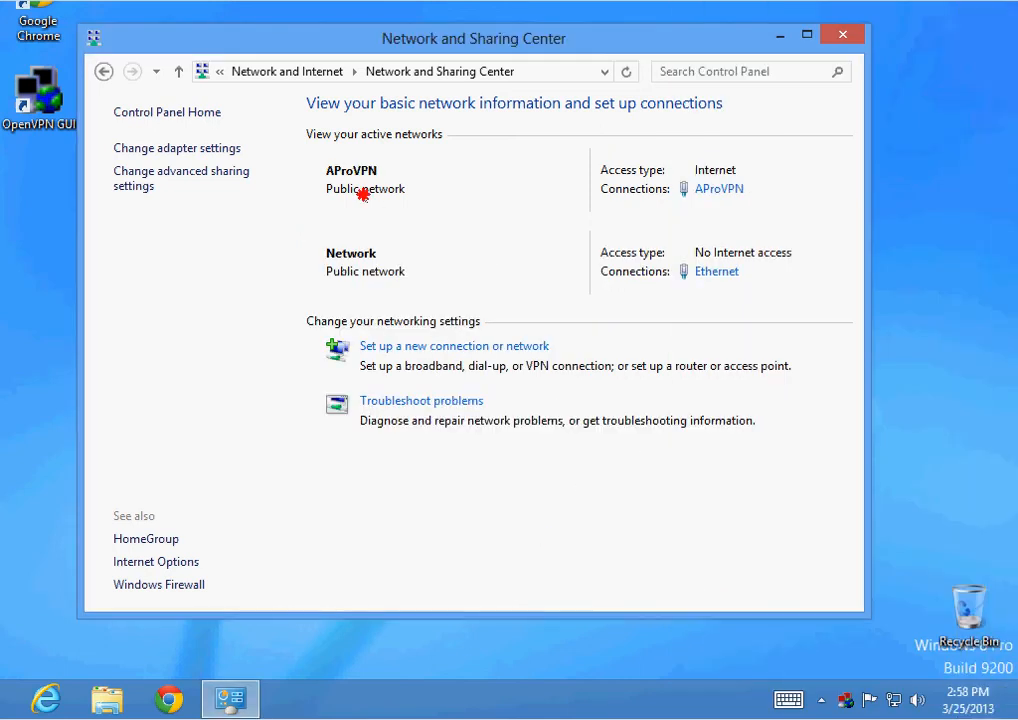
pyautogui.moveTo(638, 225)
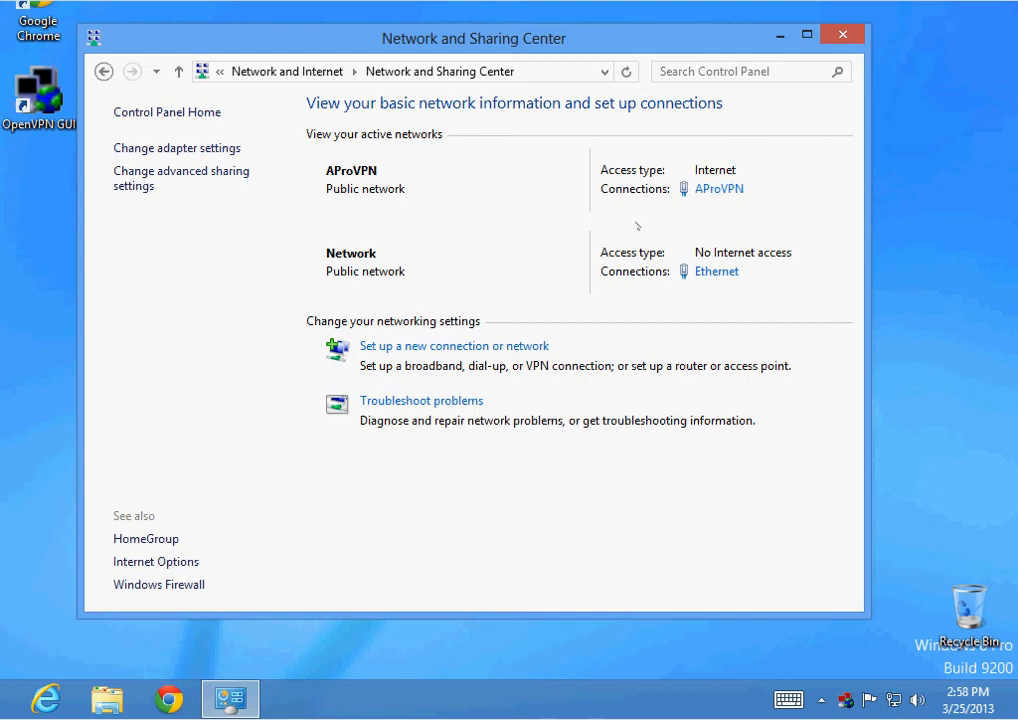
# Switch back to Chrome with Alt+Tab after confirming AProVPN is active
pyautogui.press('alt+tab')
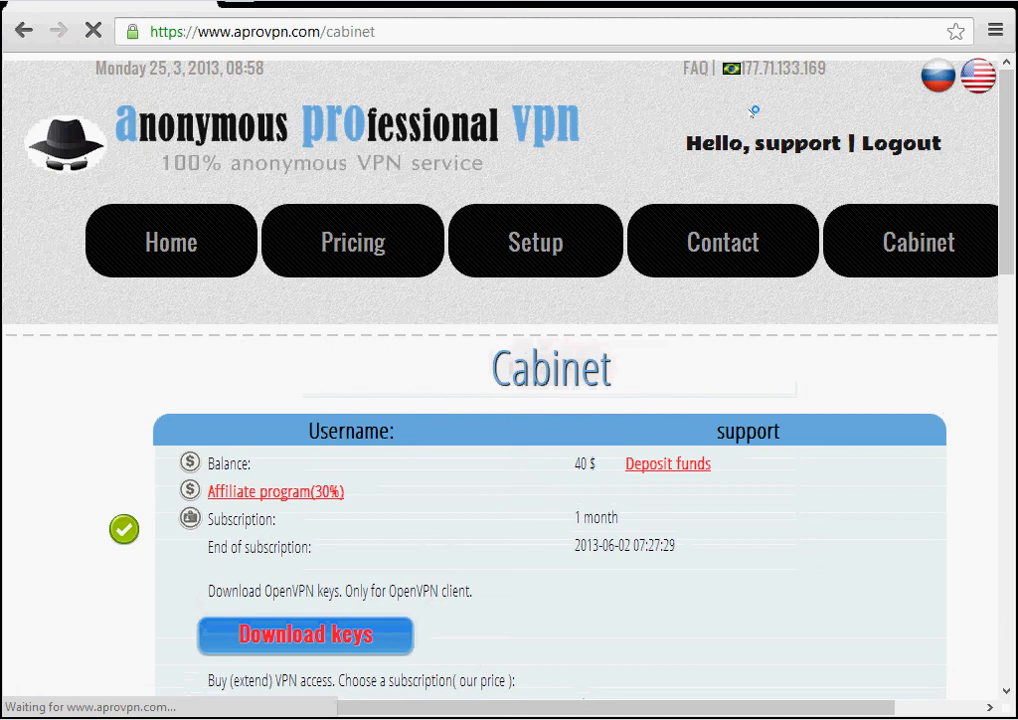
# Review the AproVPN page showing Brazilian IP 177.71.133.169, then return to Control Panel
pyautogui.scroll(-3)
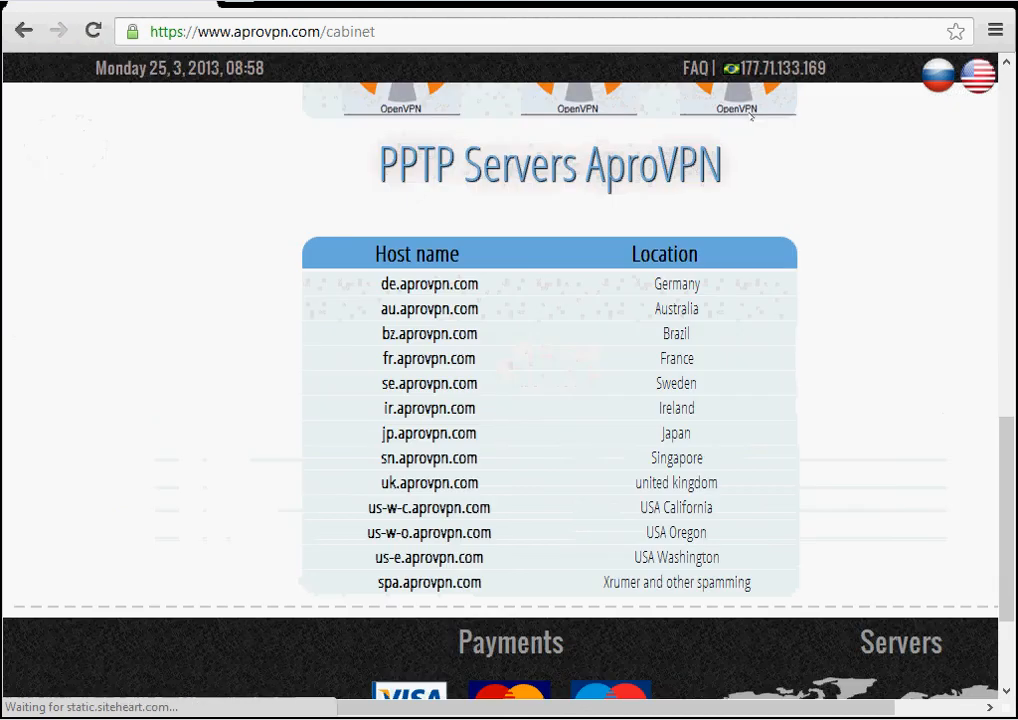
pyautogui.click(782, 68)
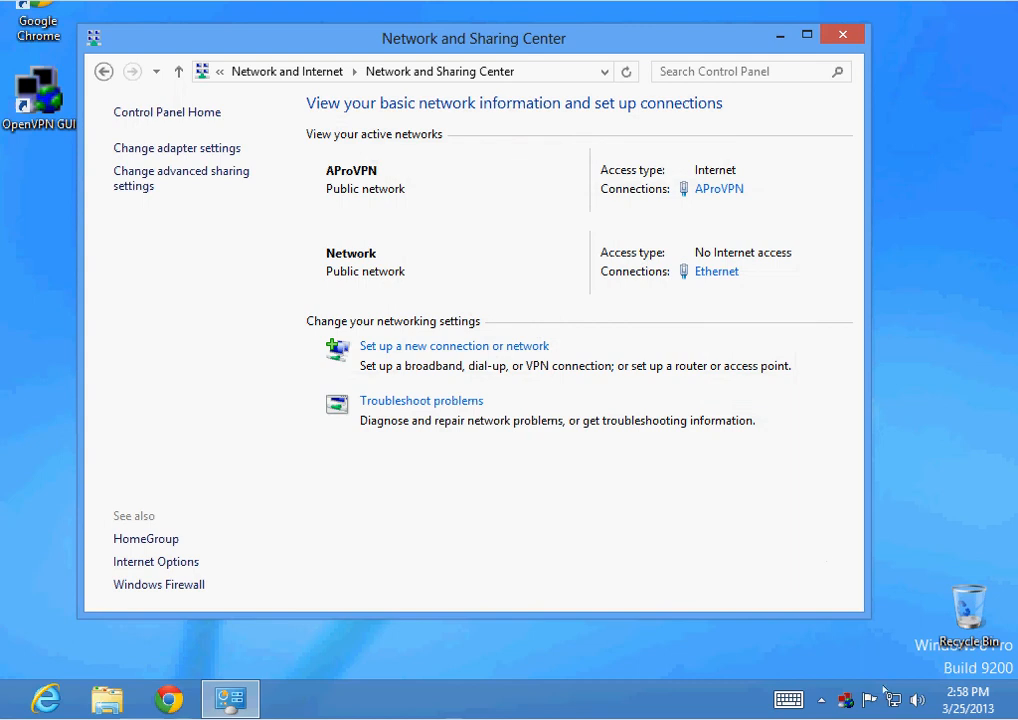
# Disconnect and reconnect AProVPN from the network tray, then switch to Chrome
pyautogui.click(870, 699)
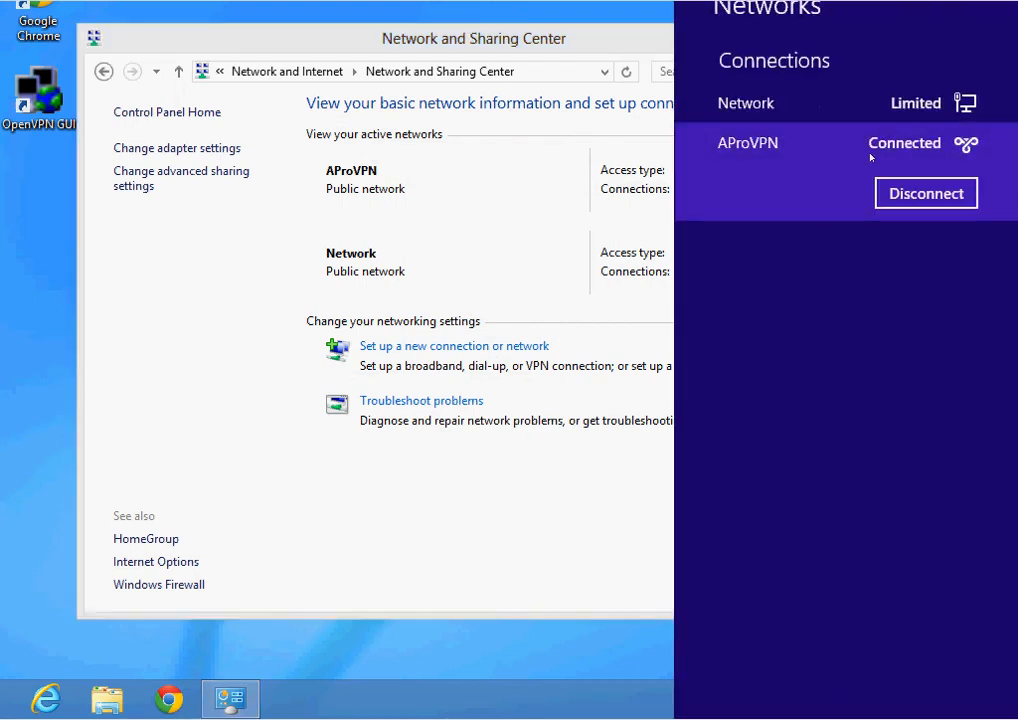
pyautogui.click(925, 193)
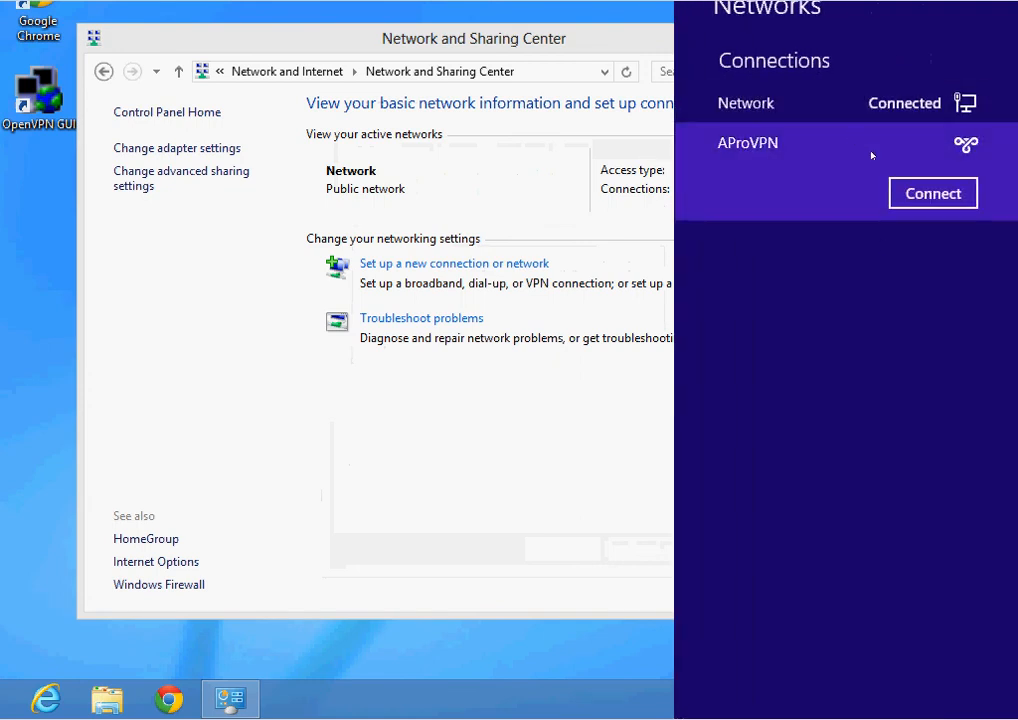
pyautogui.click(932, 193)
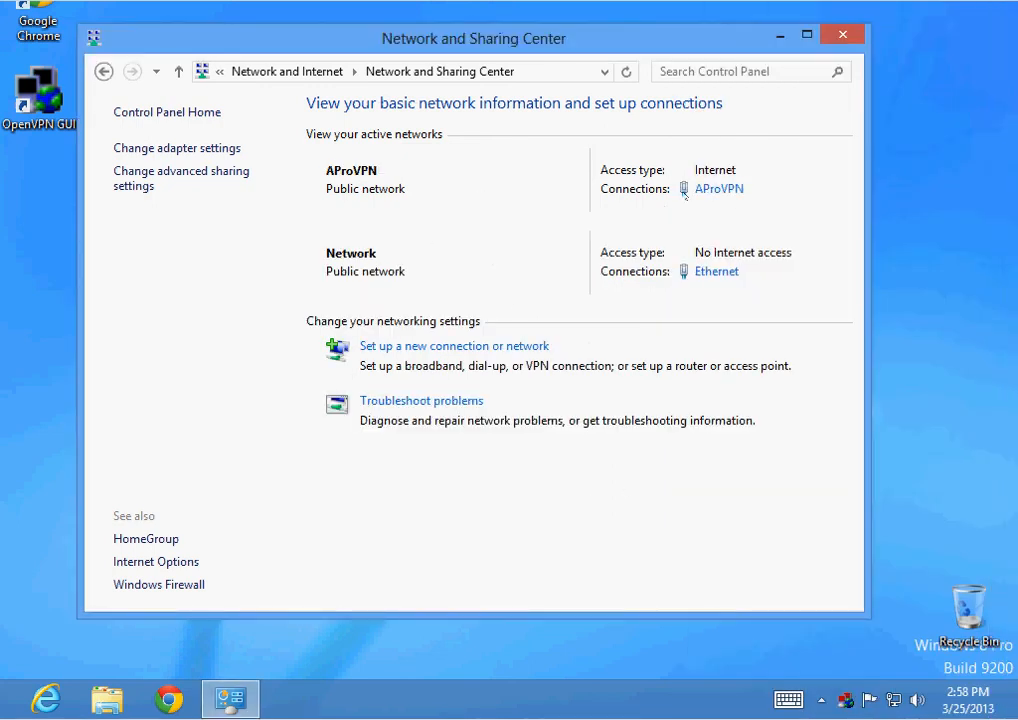
pyautogui.click(168, 699)
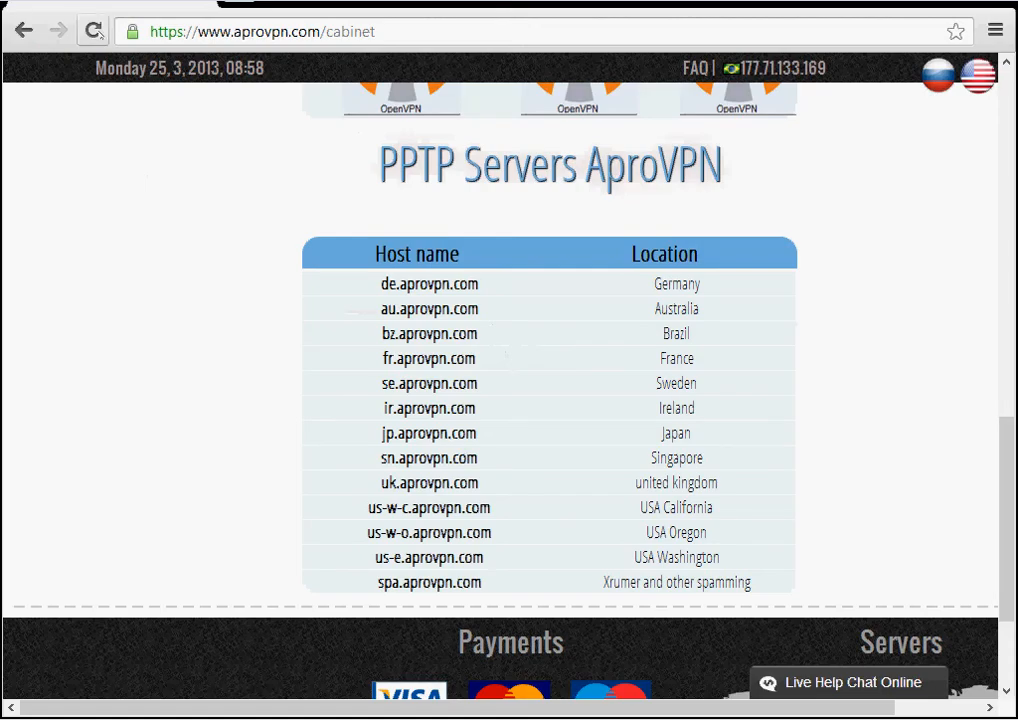
# Reload the AproVPN page and see the new IP 54.249.178.102
pyautogui.click(93, 30)
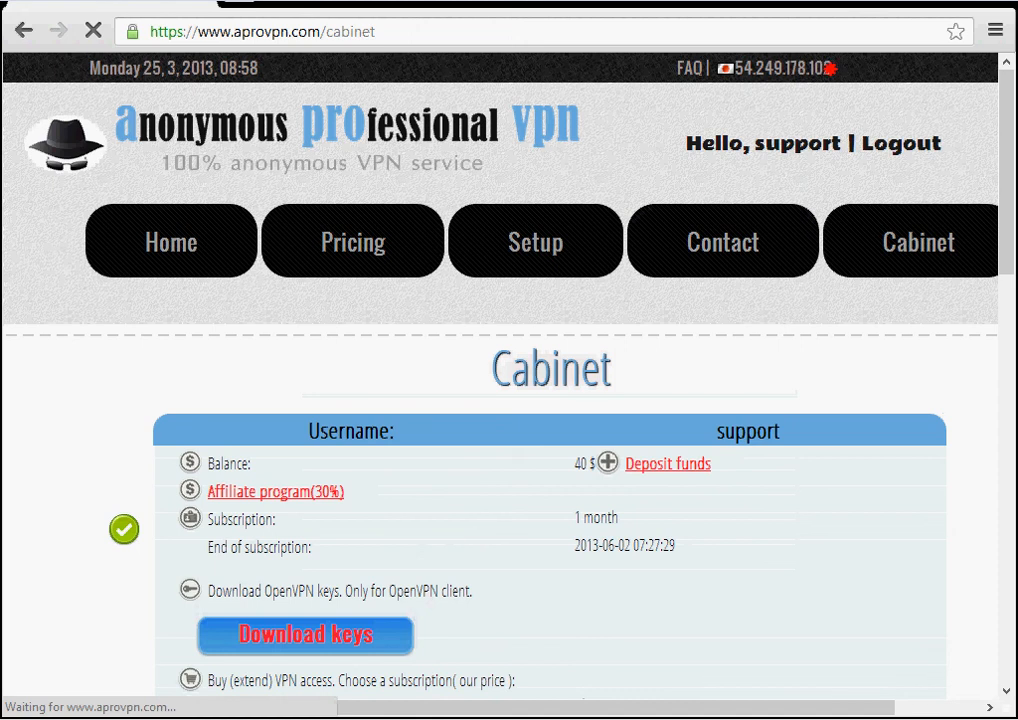
pyautogui.scroll(-3)
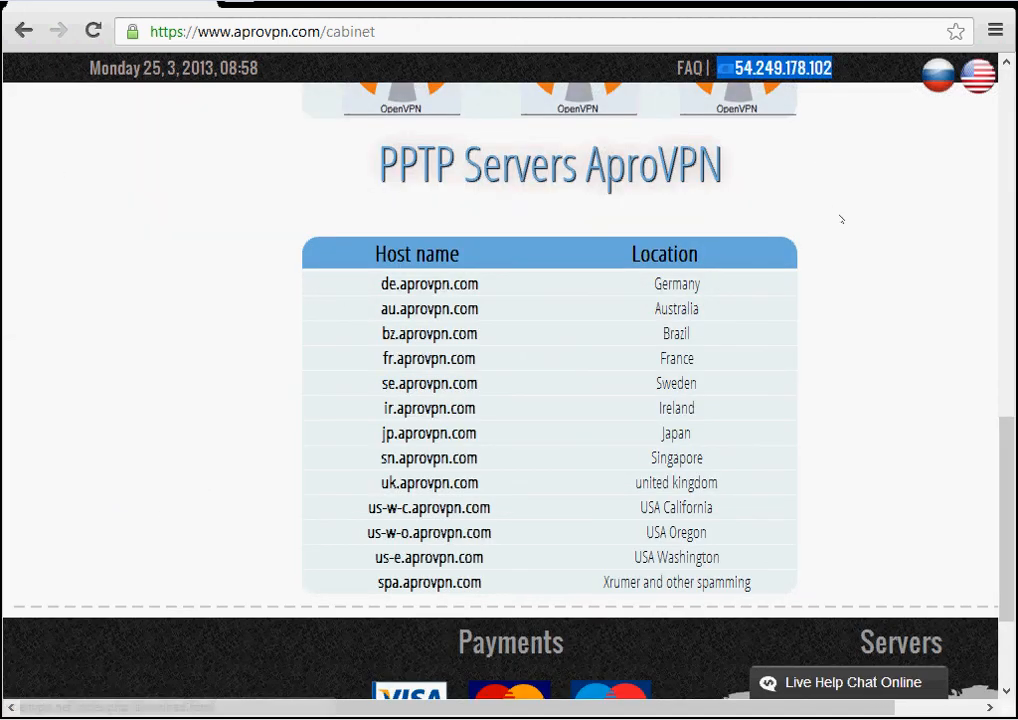